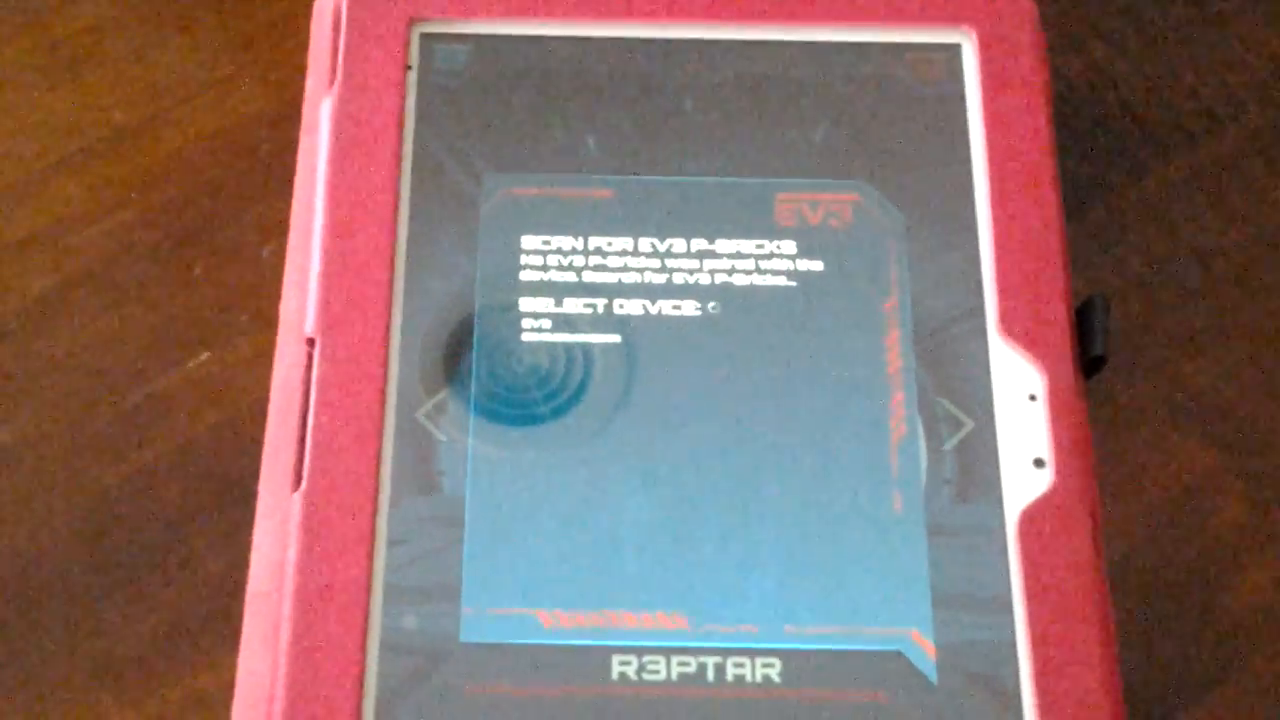
# Choose the EV3 brick from the found devices and start connecting to it.
pyautogui.click(640, 336)
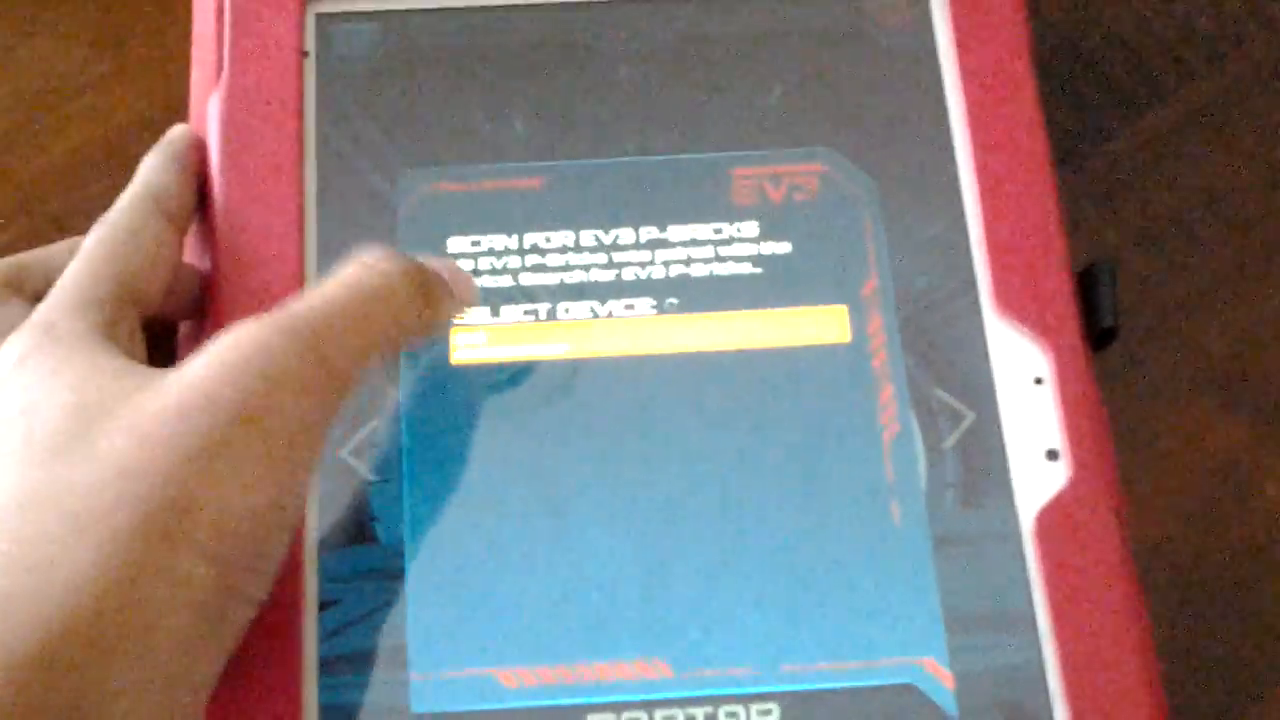
pyautogui.click(640, 344)
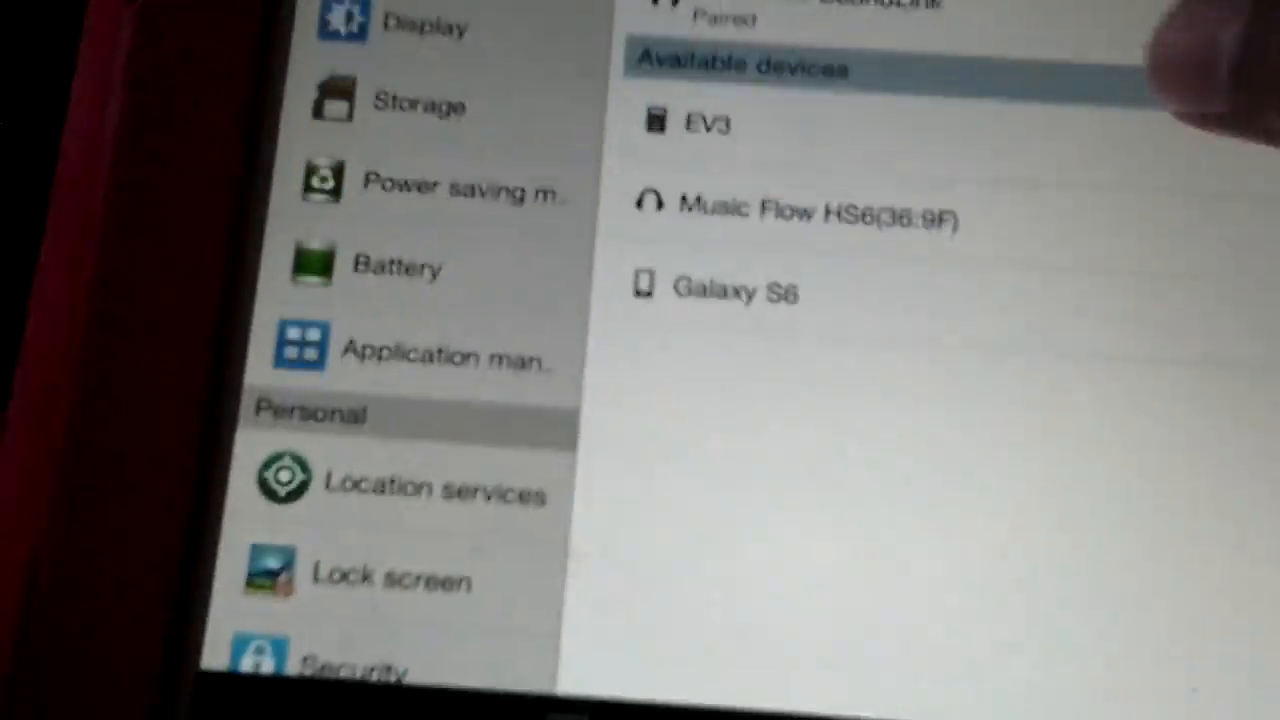
# Scroll the Bluetooth list to Available devices where EV3 shows Pairing.
pyautogui.scroll(-3)
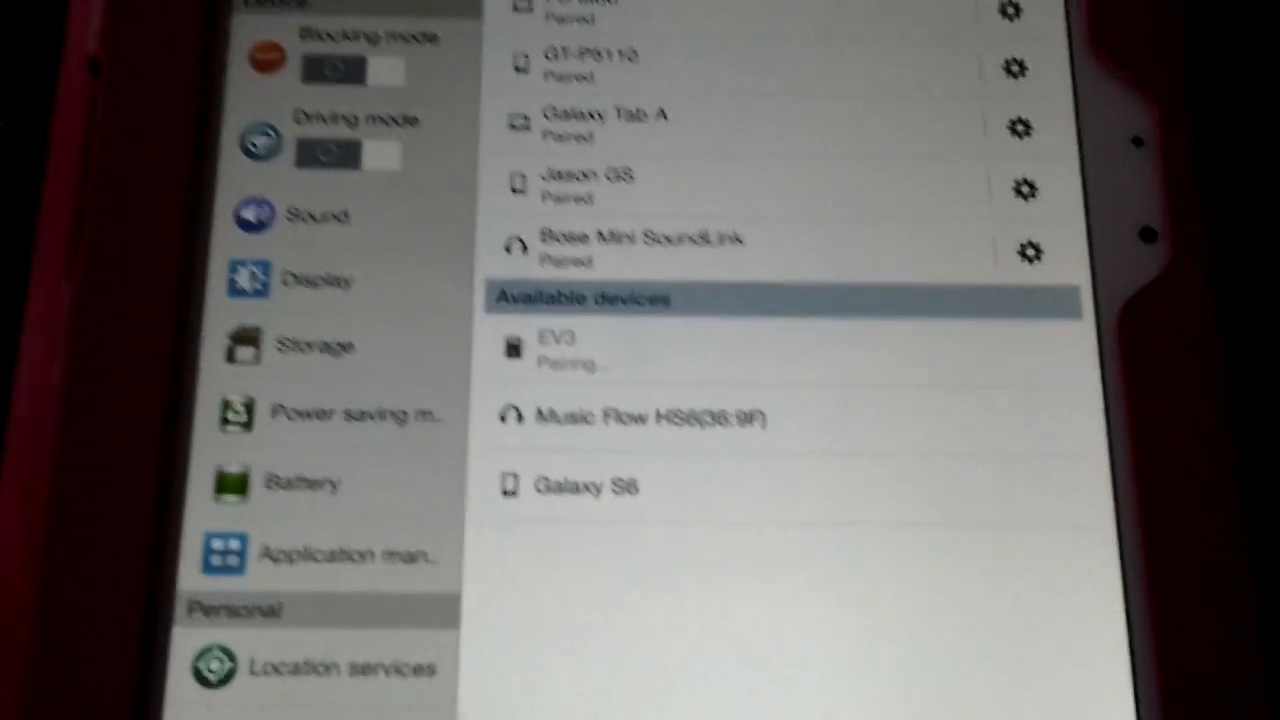
pyautogui.scroll(-3)
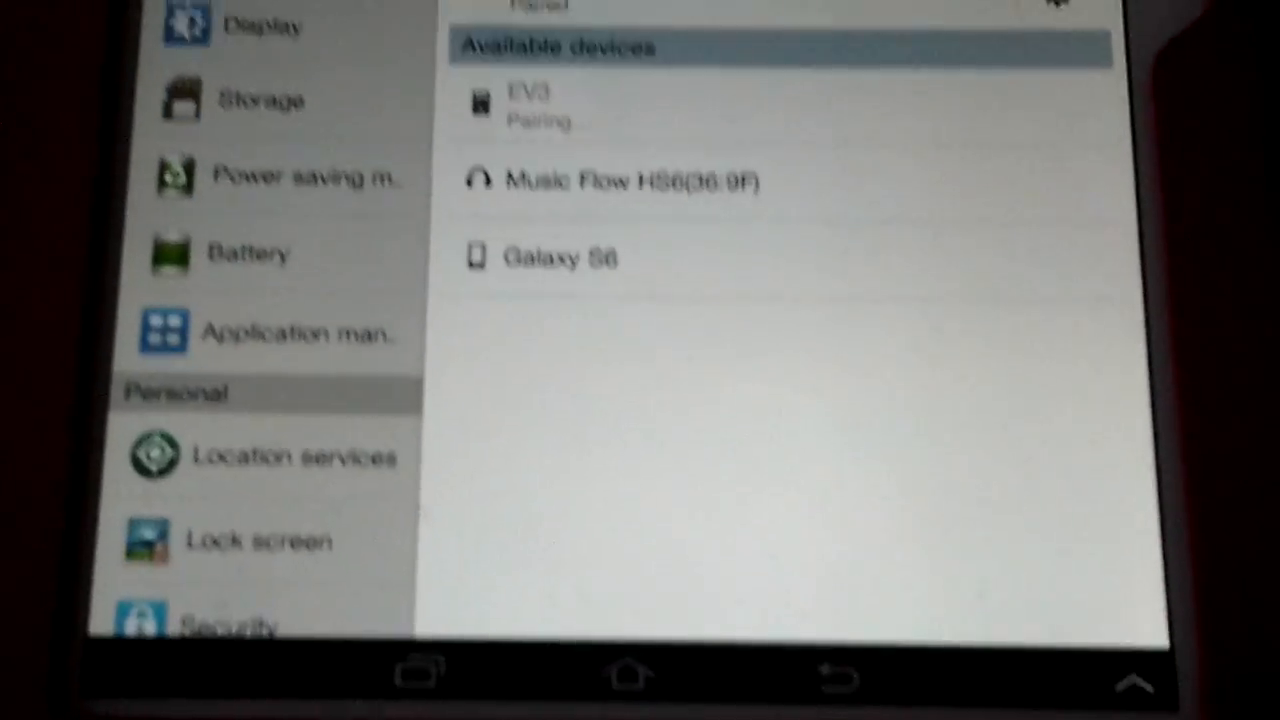